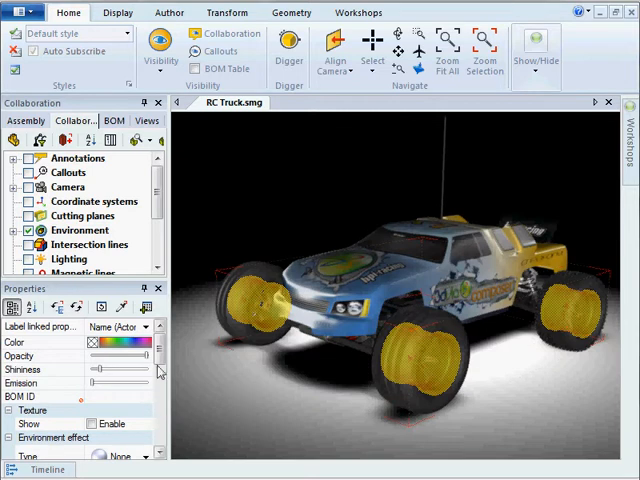
- Give the truck's wheels an environment reflection for a chrome-like shine
scroll(down, 3)
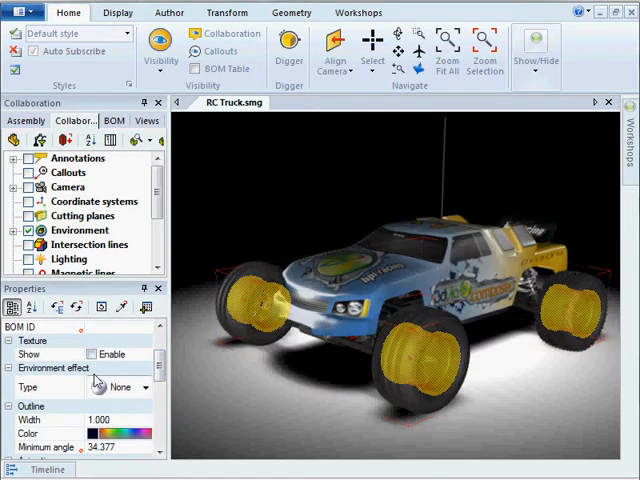
click(136, 388)
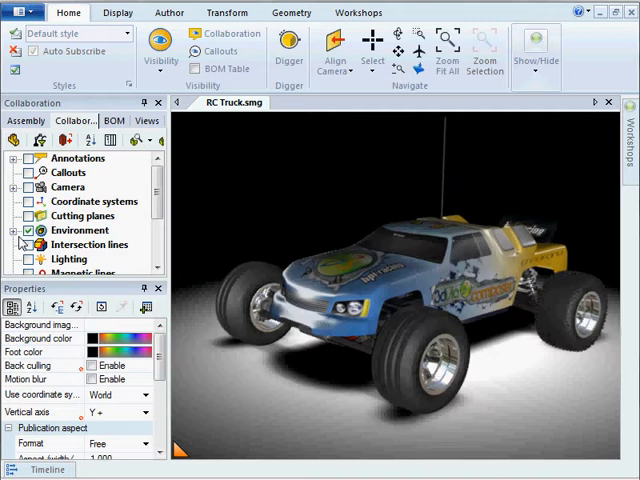
- Enable Environment > Ground so a textured ground appears beneath the truck
click(80, 230)
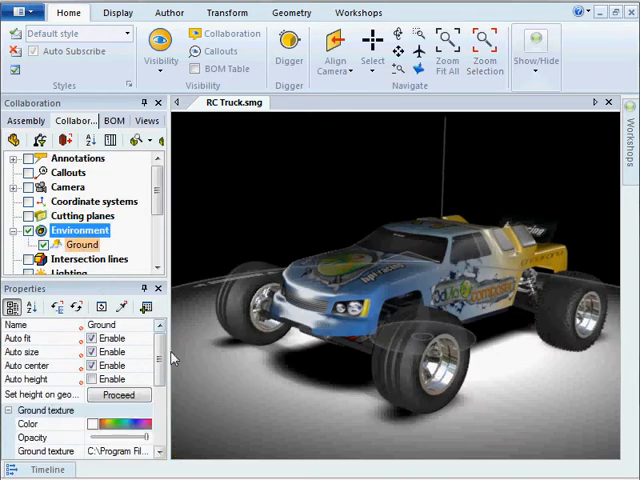
scroll(down, 3)
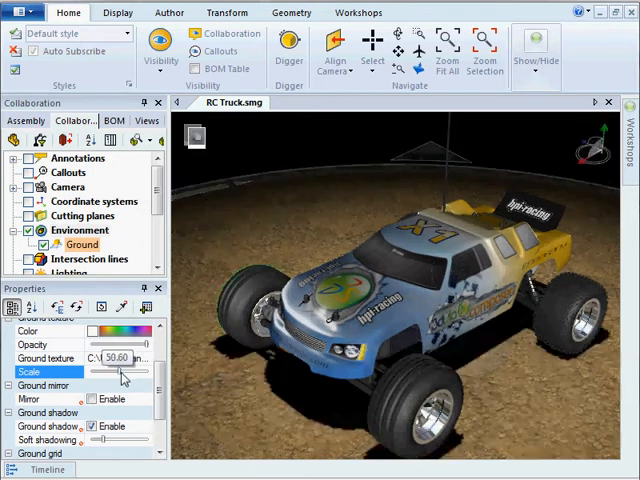
- Tune the ground texture scale and shadow, then launch the High Resolution Image workshop
drag(120, 372, 112, 372)
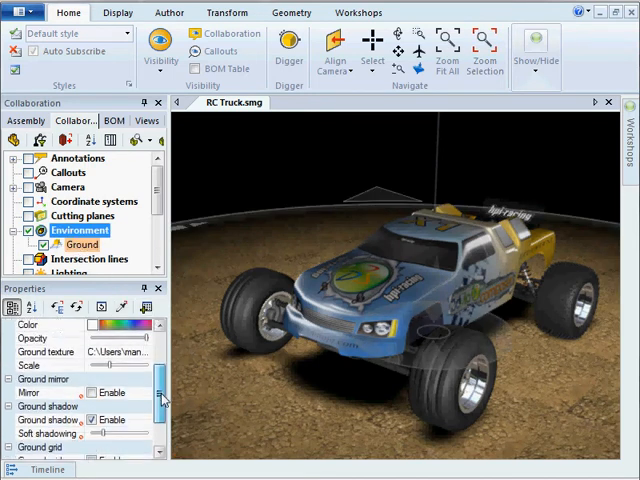
scroll(down, 3)
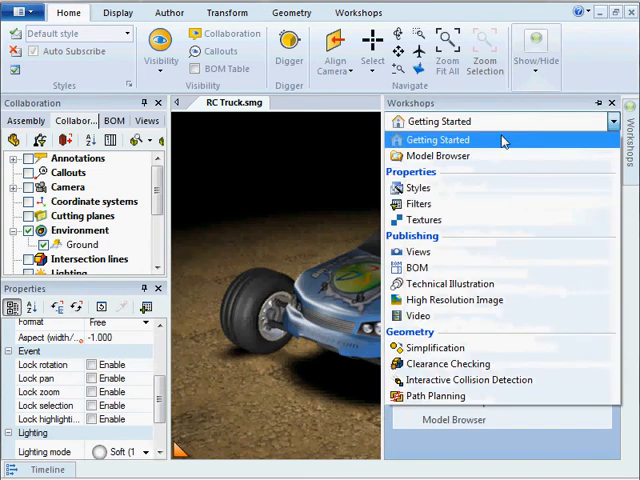
click(454, 300)
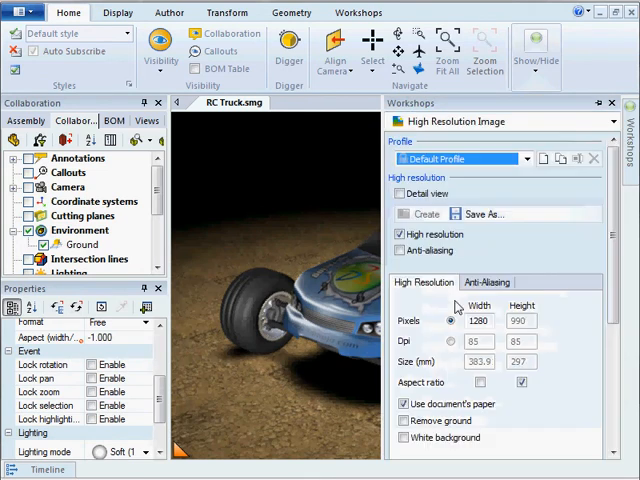